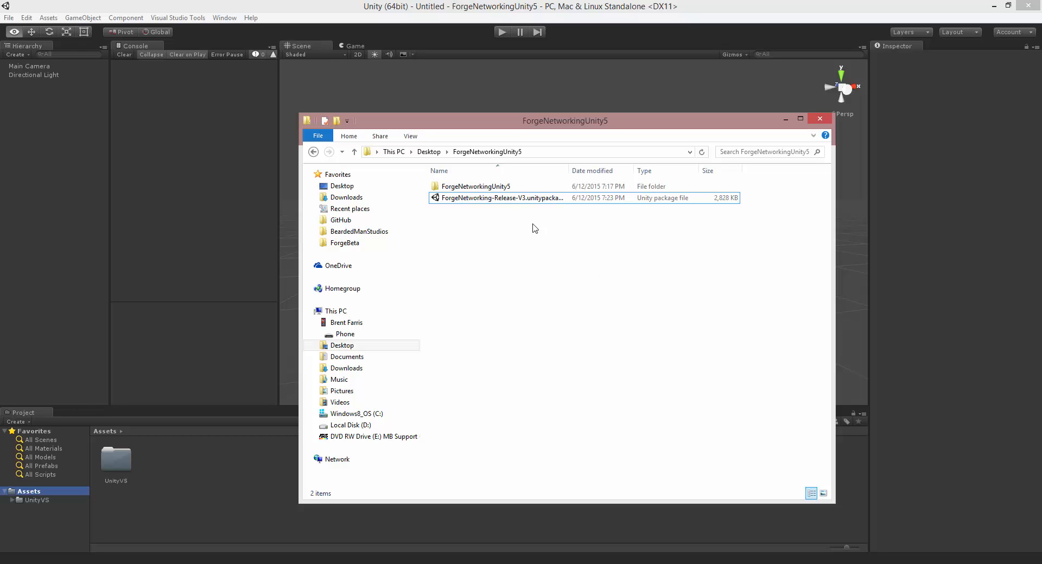
# Step: Import all contents of ForgeNetworking-Release-V3.unitypackage from Explorer into the project
pyautogui.click(501, 198)
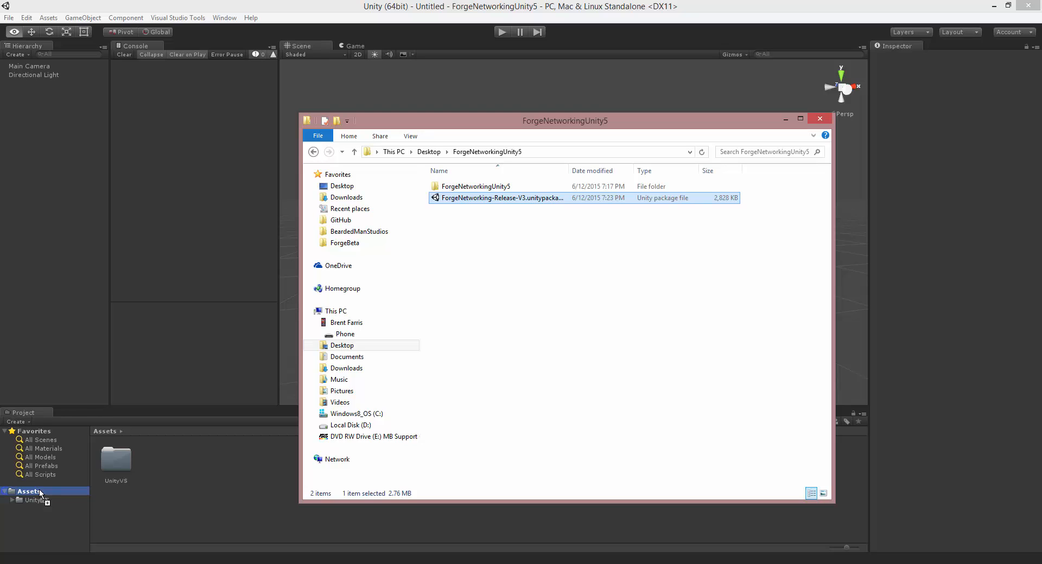
pyautogui.doubleClick(501, 198)
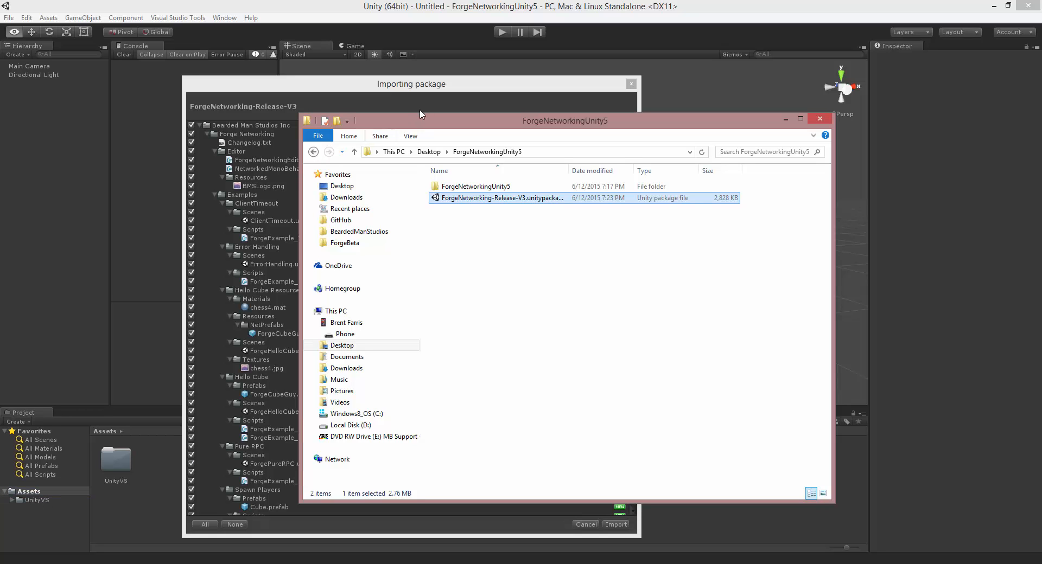
pyautogui.click(586, 524)
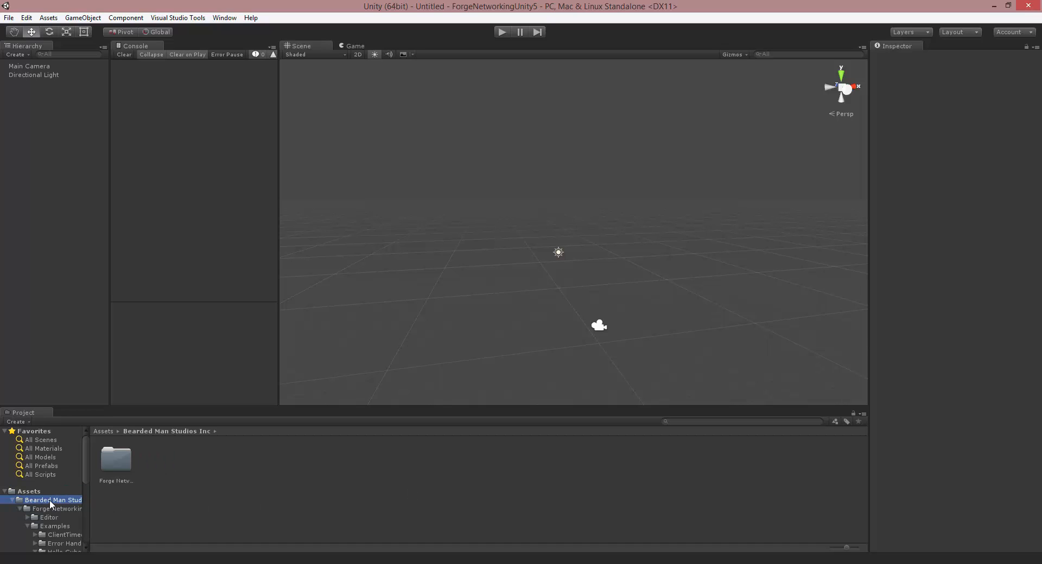
# Step: Browse into the Forge Networking folder showing its Editor, Examples and Scenes subfolders
pyautogui.click(48, 510)
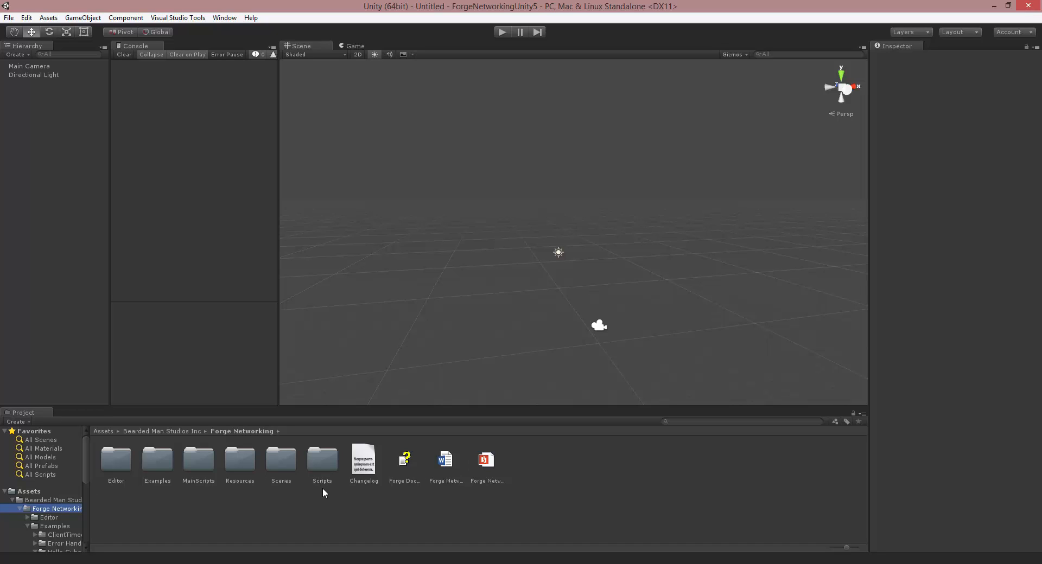
pyautogui.moveTo(710, 421)
pyautogui.write('menu')
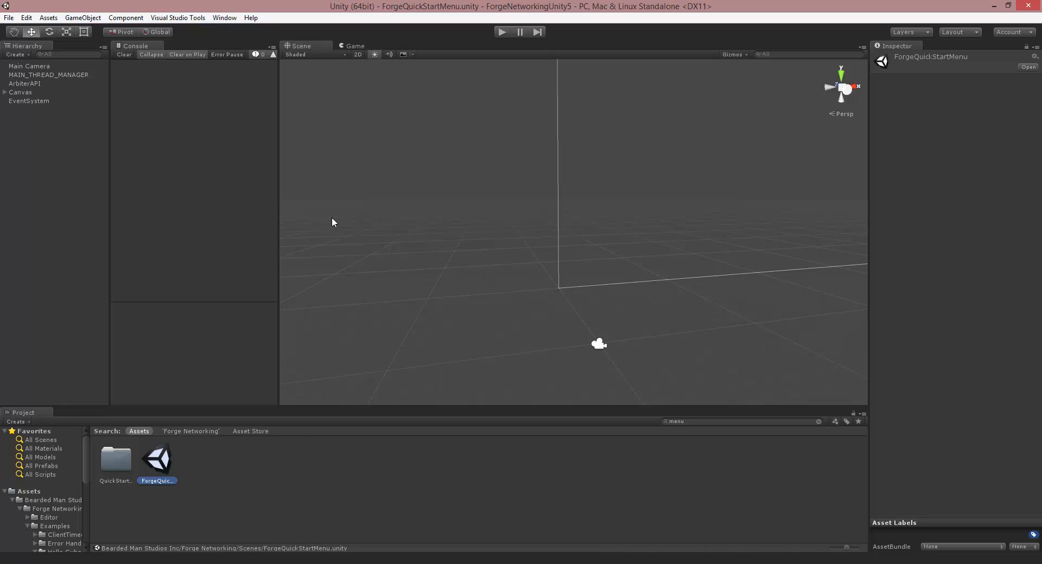
# Step: Review the Canvas Start Game script (host 127.0.0.1, port 15937, UDP) and its scene name to load
pyautogui.click(20, 92)
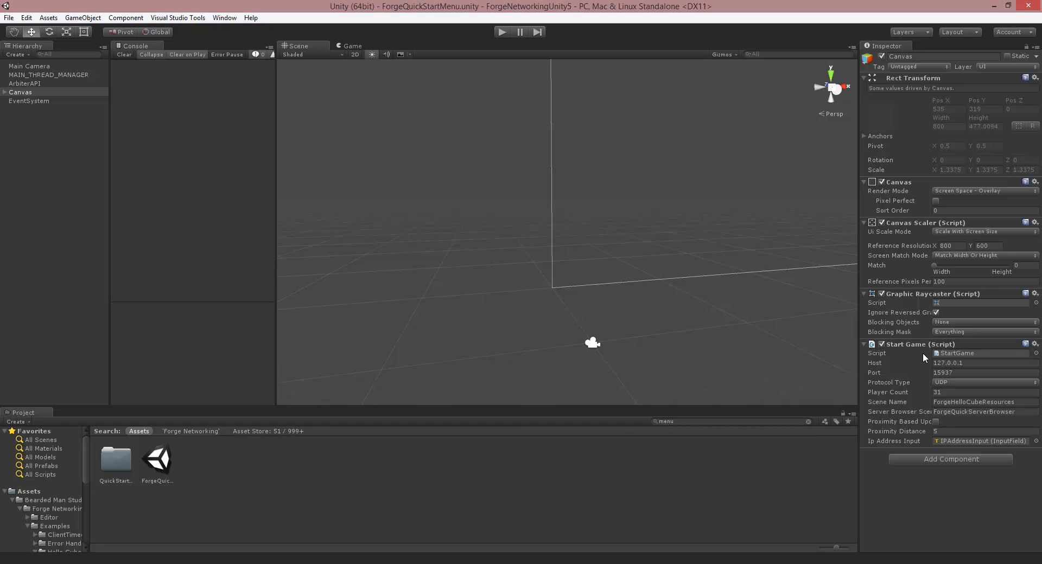
pyautogui.click(985, 364)
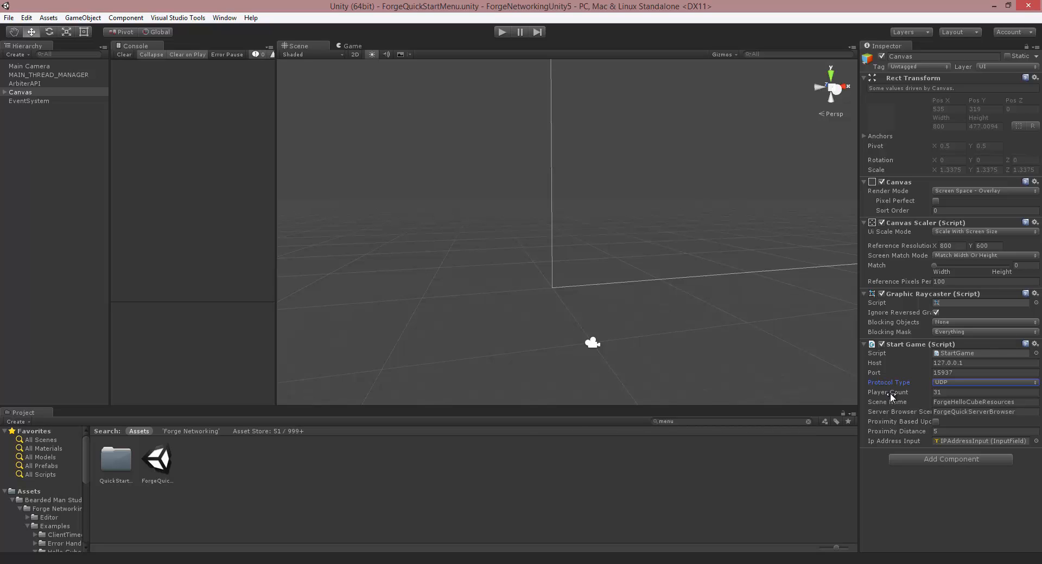
pyautogui.moveTo(891, 397)
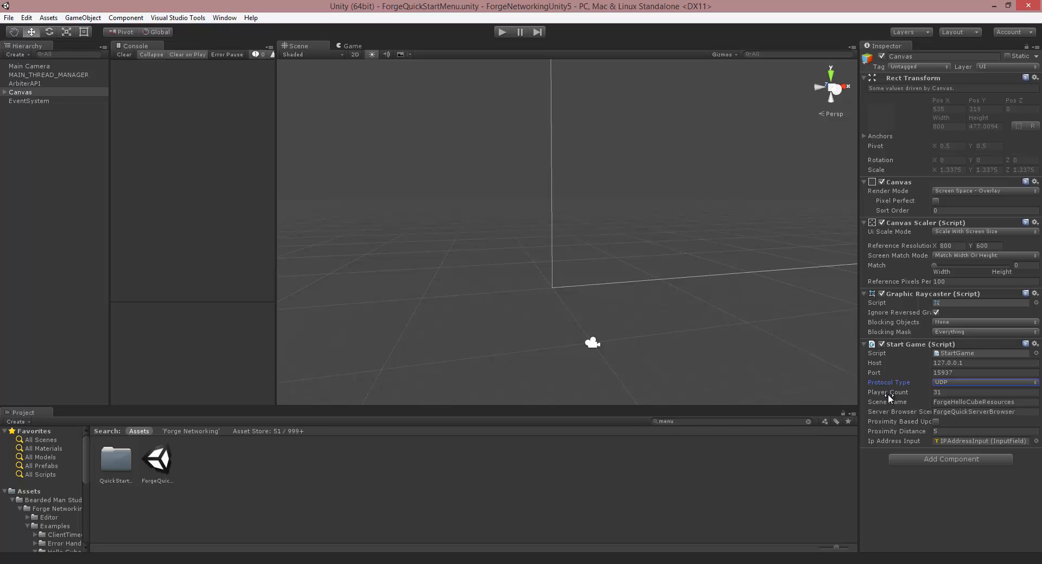
pyautogui.moveTo(890, 365)
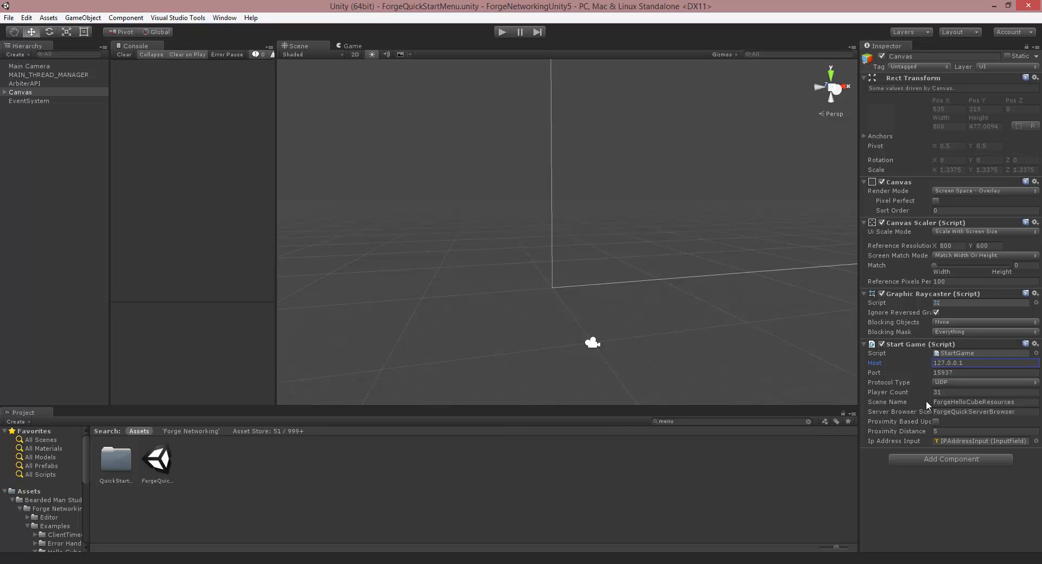
pyautogui.click(983, 373)
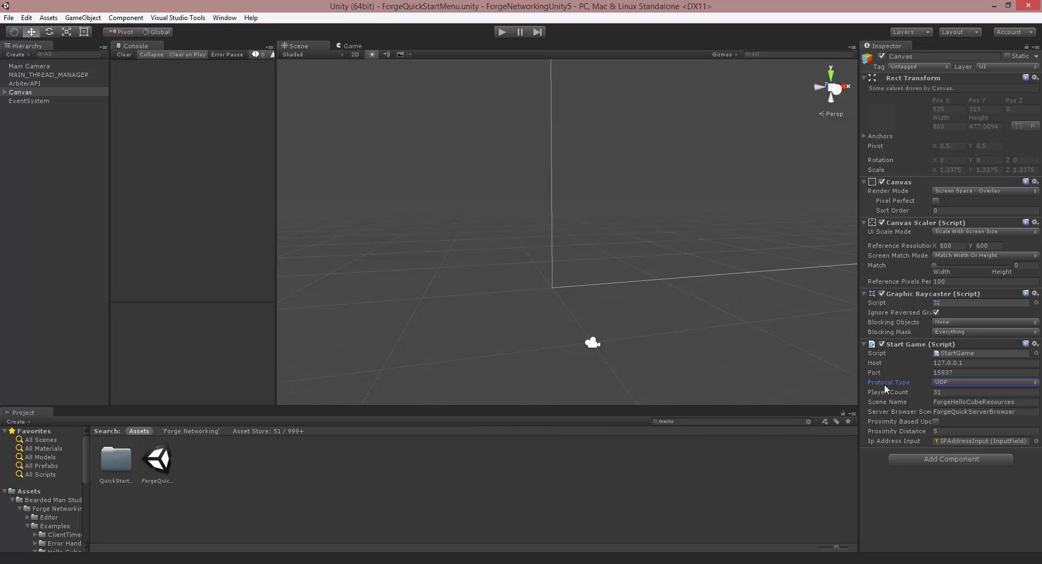
pyautogui.moveTo(889, 407)
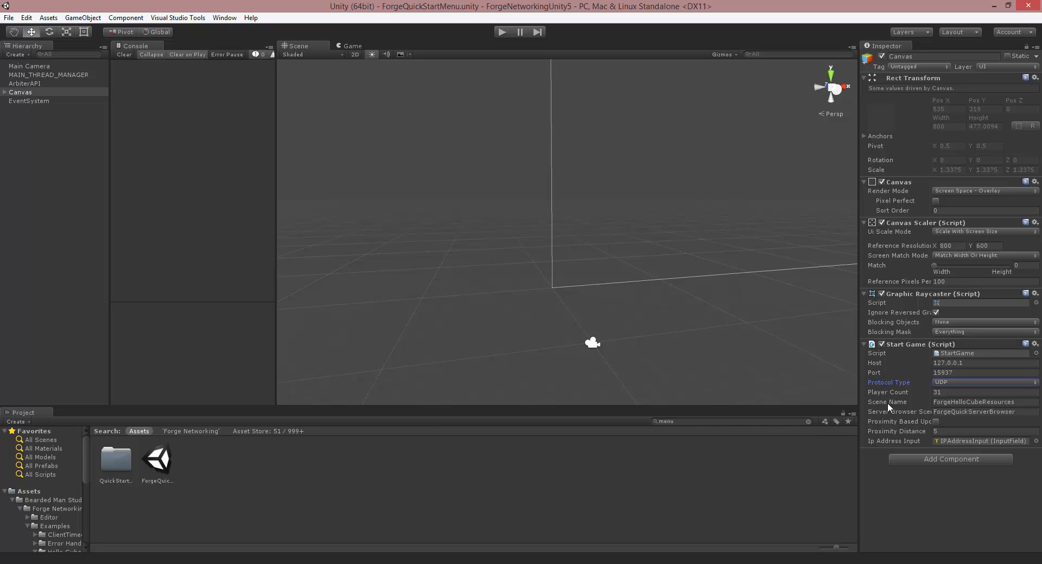
pyautogui.click(983, 402)
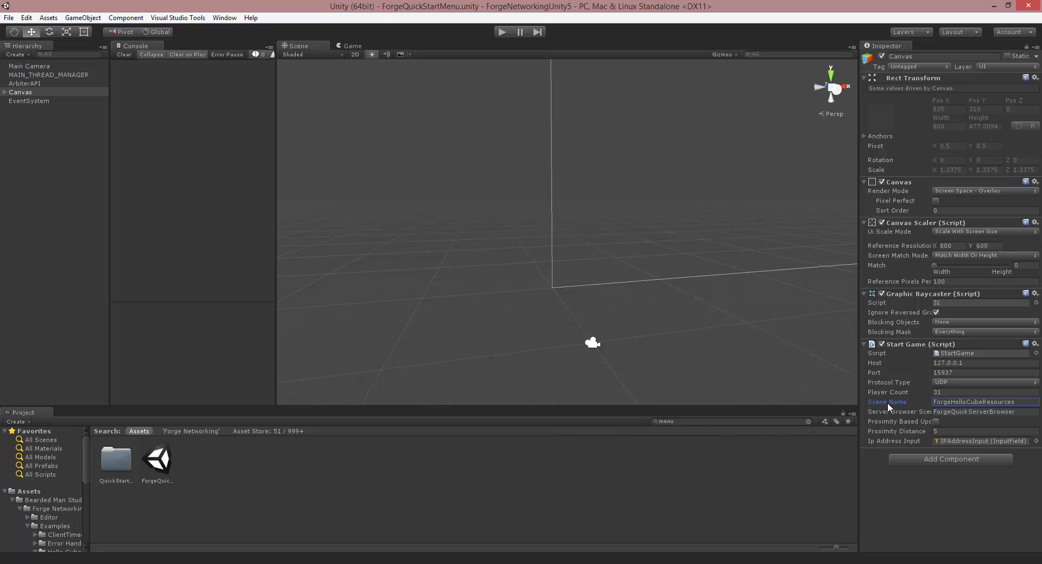
pyautogui.moveTo(915, 417)
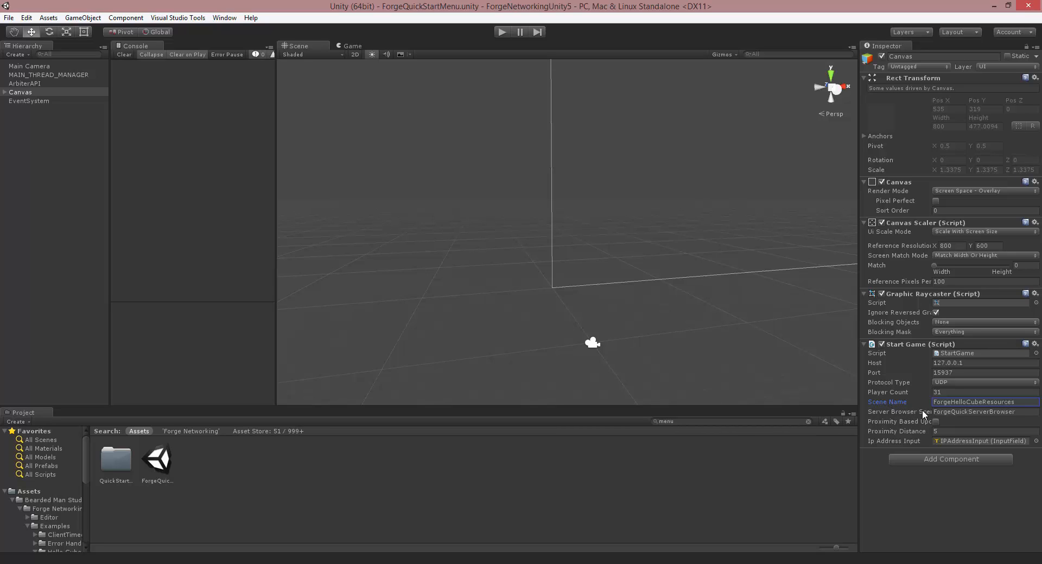
pyautogui.moveTo(905, 406)
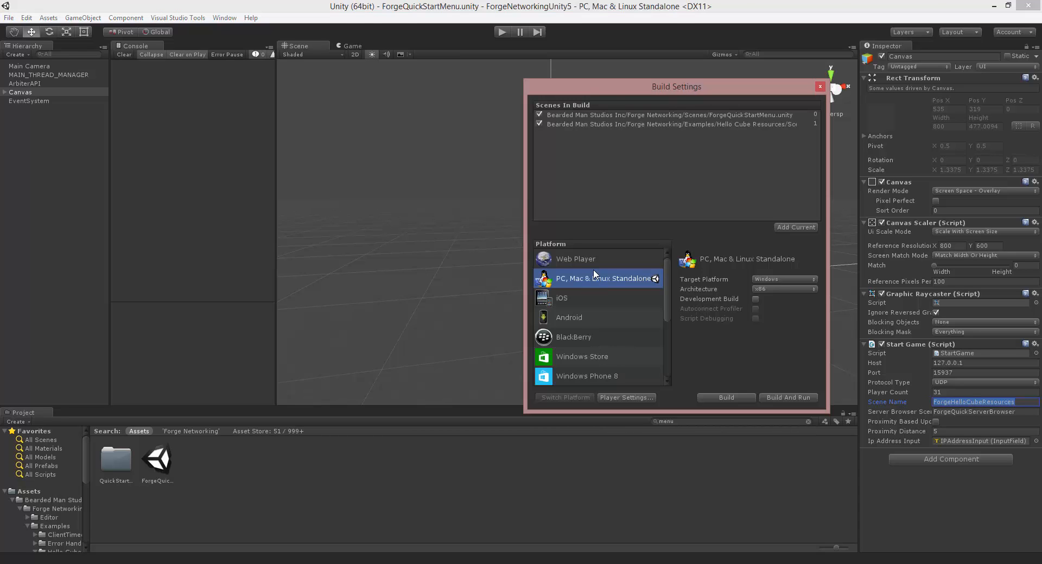
# Step: Show the PlayerSettings for the standalone build from Build Settings
pyautogui.click(9, 14)
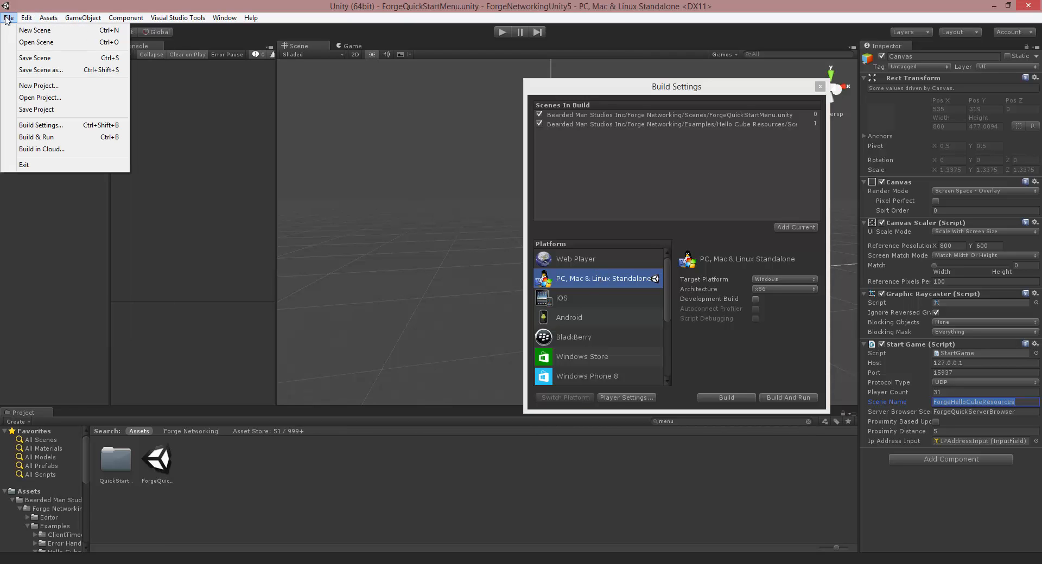
pyautogui.click(677, 187)
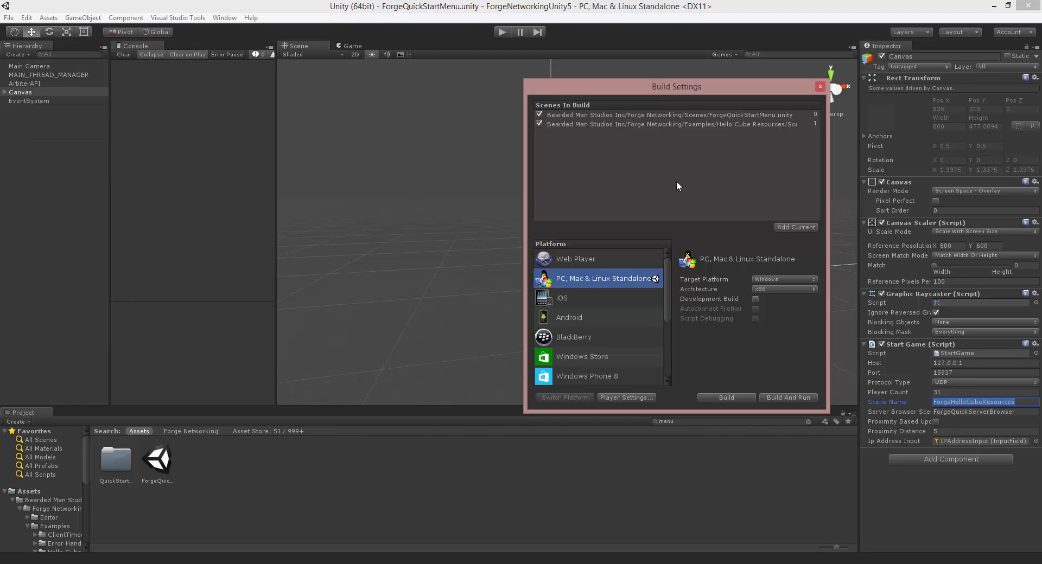
pyautogui.moveTo(819, 338)
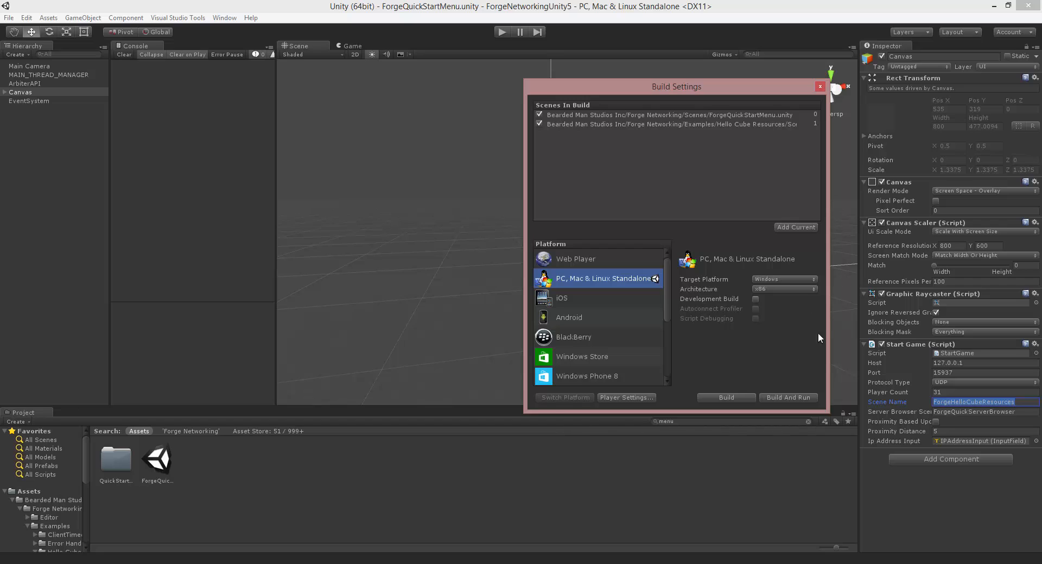
pyautogui.click(626, 398)
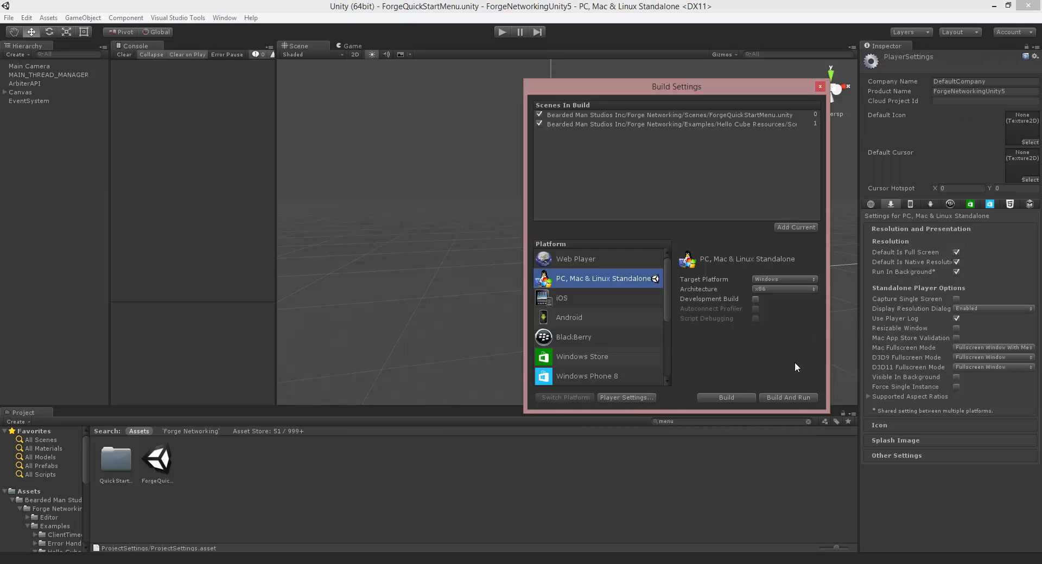
# Step: Confirm ForgeQuickStartMenu and ForgeHelloCubeResources are checked, viewing the Hello Cube scene's full path
pyautogui.click(956, 272)
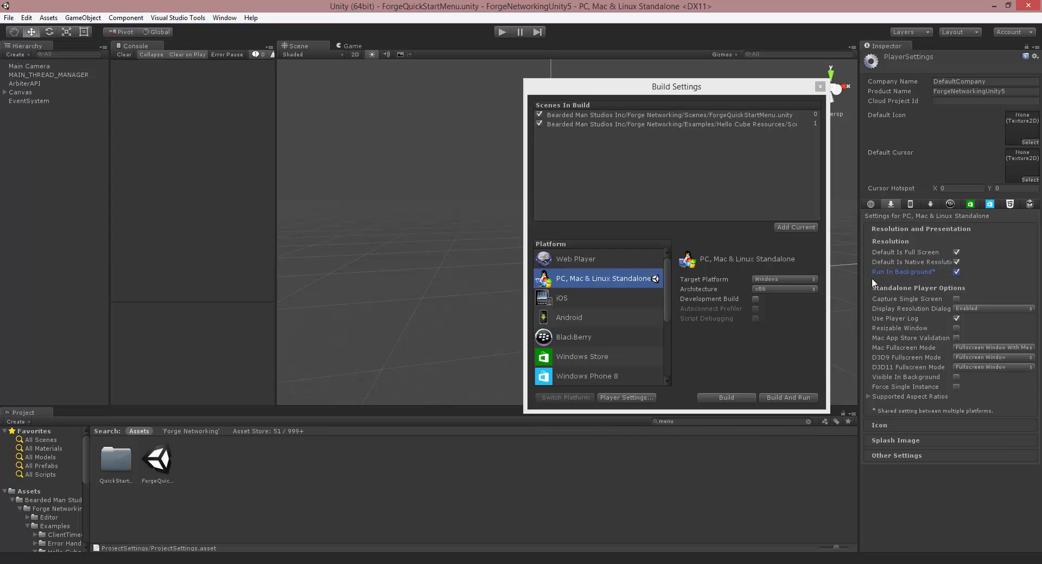
pyautogui.click(682, 124)
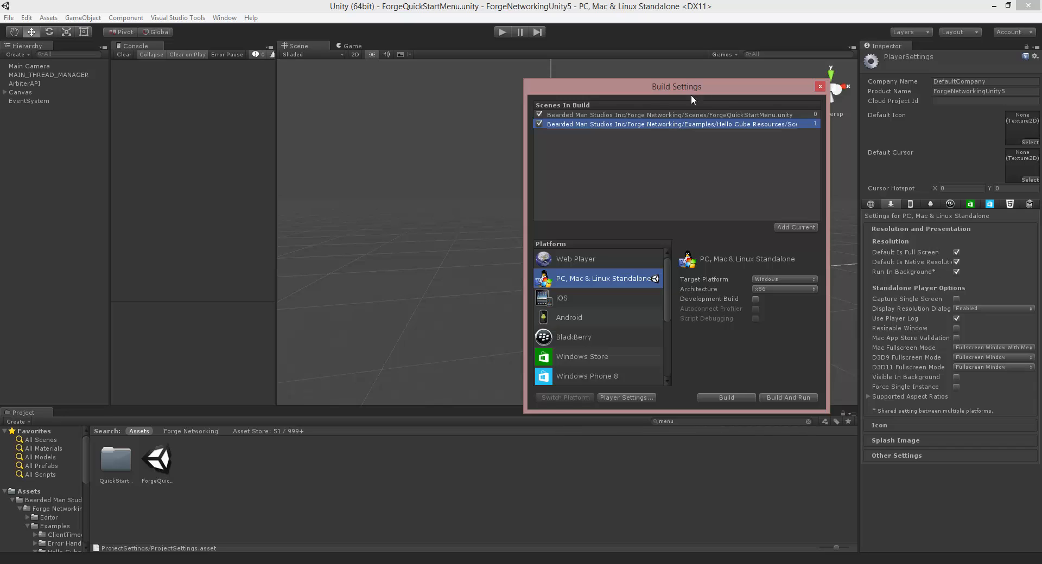
pyautogui.click(665, 115)
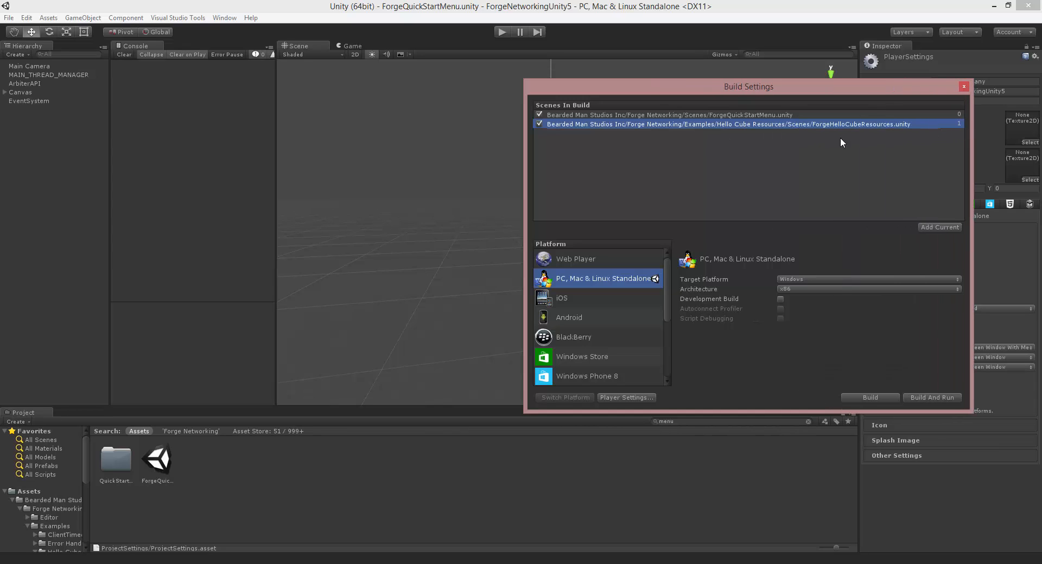
pyautogui.moveTo(670, 127)
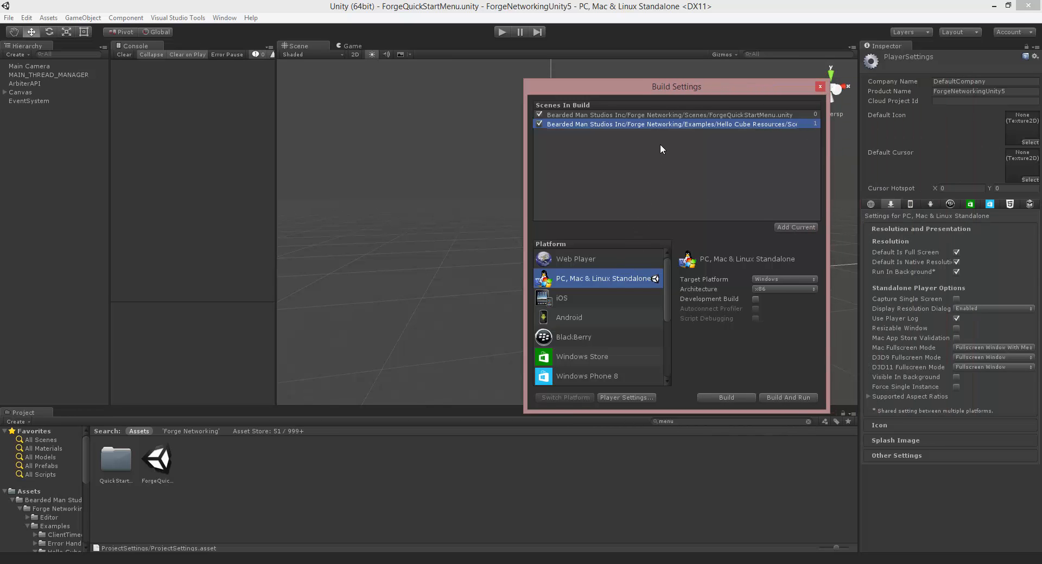
# Step: Build the standalone player over the existing Demo.exe
pyautogui.click(726, 398)
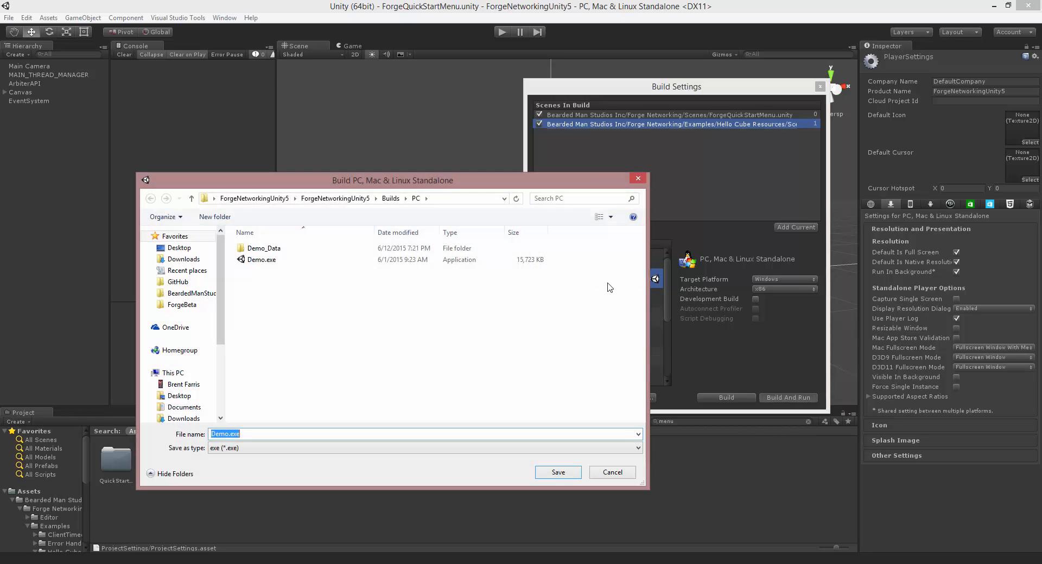
pyautogui.click(260, 259)
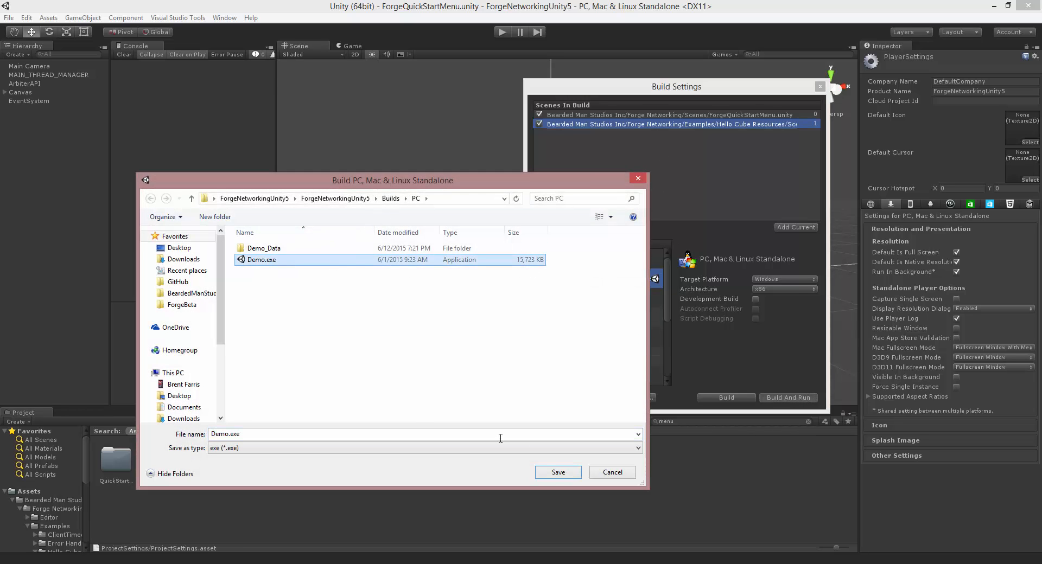
pyautogui.click(558, 472)
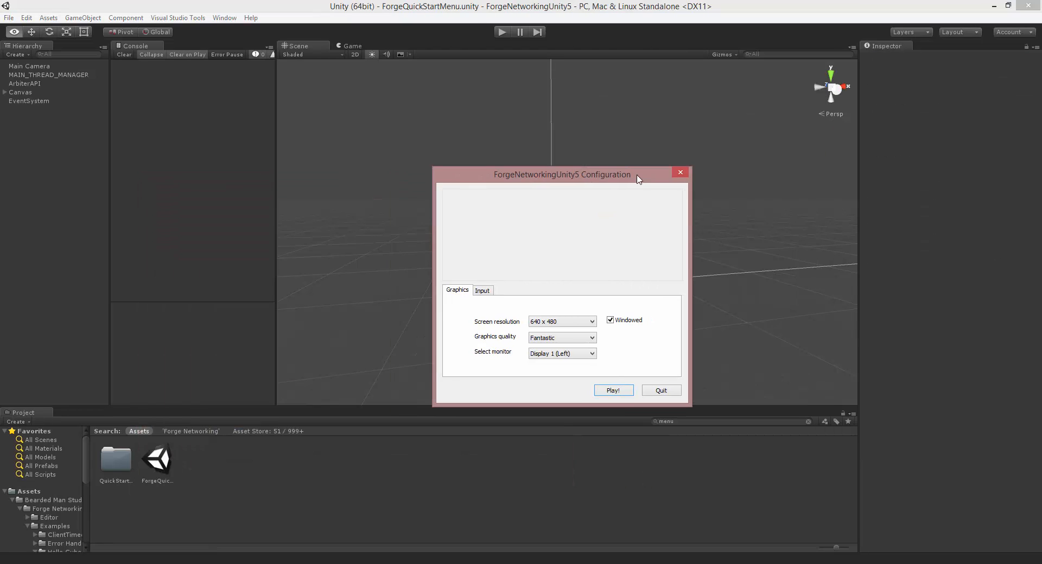
# Step: Launch the built Demo.exe windowed at 640x480 and move its window aside
pyautogui.moveTo(561, 173); pyautogui.dragTo(697, 149)
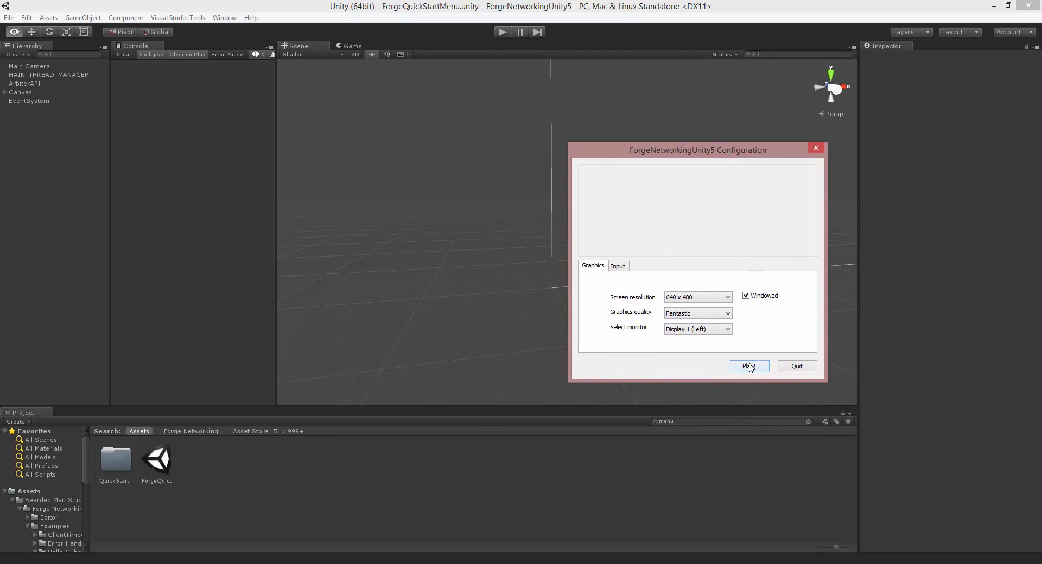
pyautogui.moveTo(675, 301)
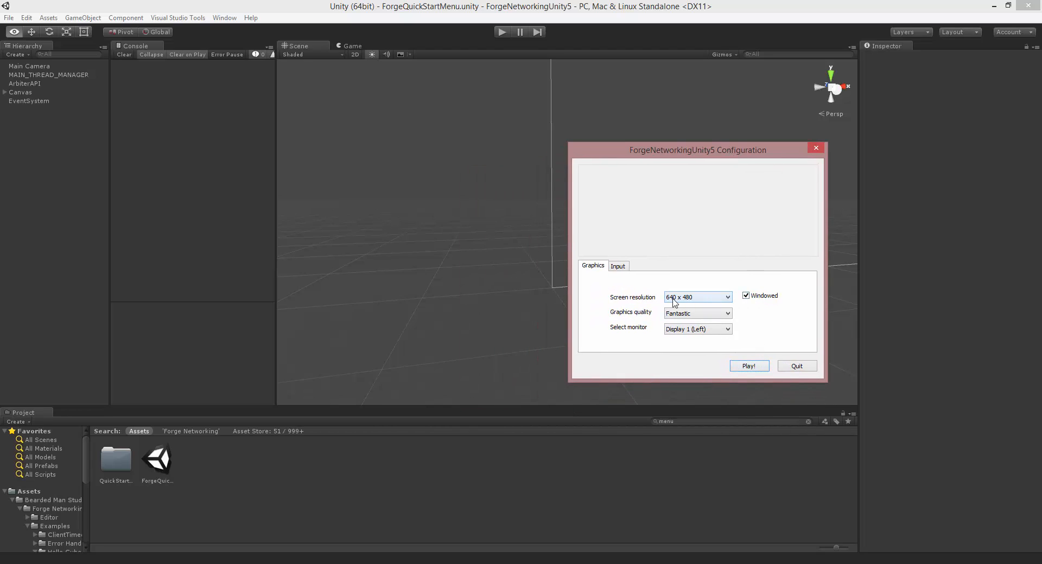
pyautogui.moveTo(755, 379)
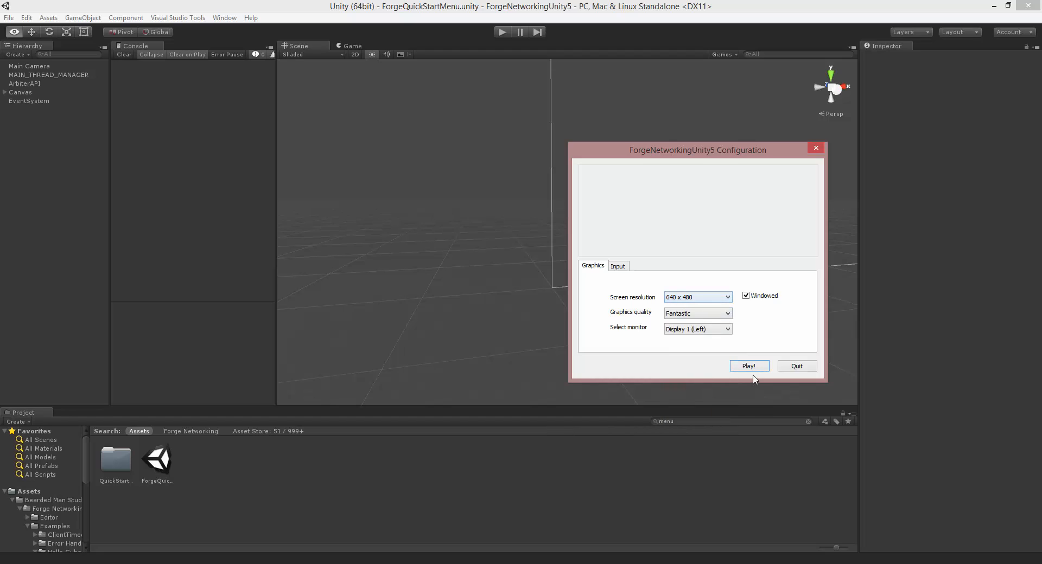
pyautogui.click(748, 366)
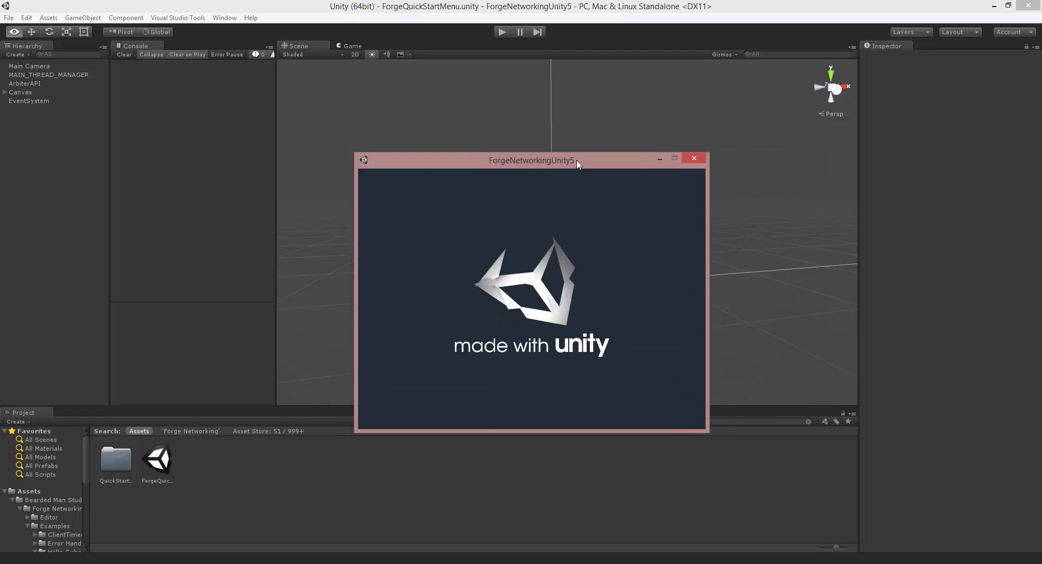
pyautogui.moveTo(531, 158); pyautogui.dragTo(809, 108)
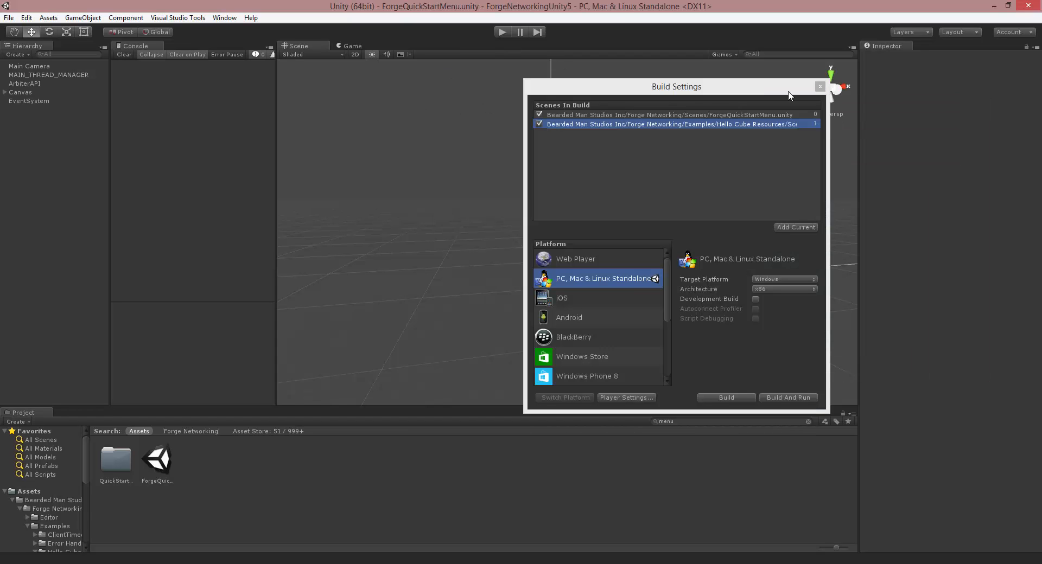
# Step: Play the quick-start scene in the editor and host a server, reaching the Hello Cube scene
pyautogui.click(820, 86)
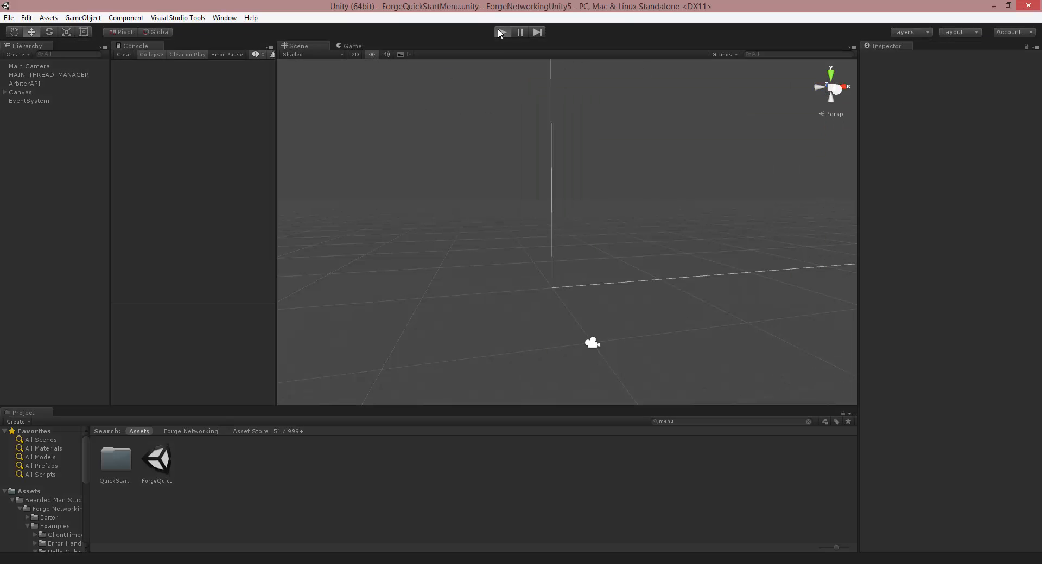
pyautogui.click(503, 32)
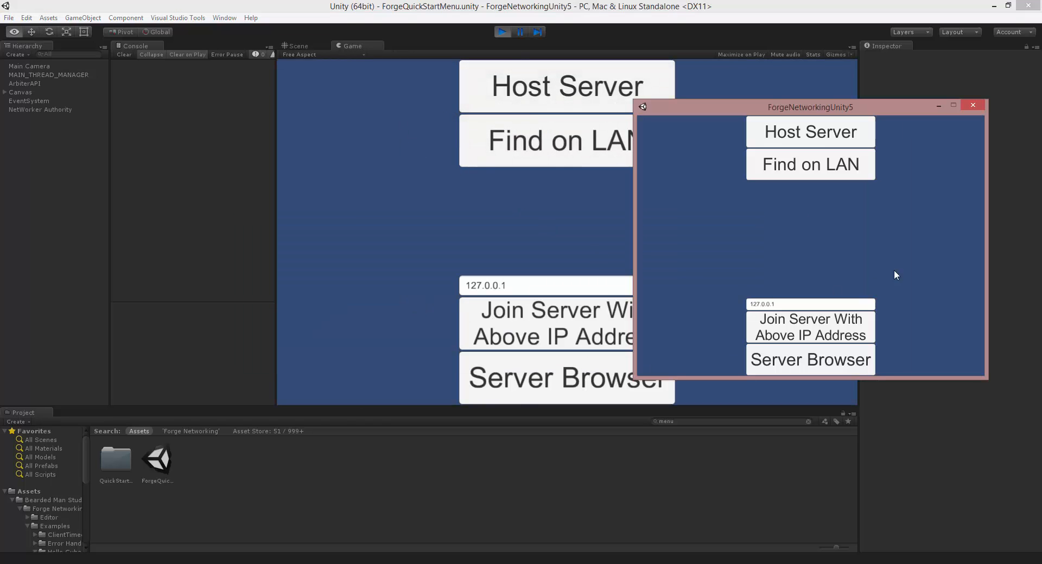
pyautogui.moveTo(746, 196)
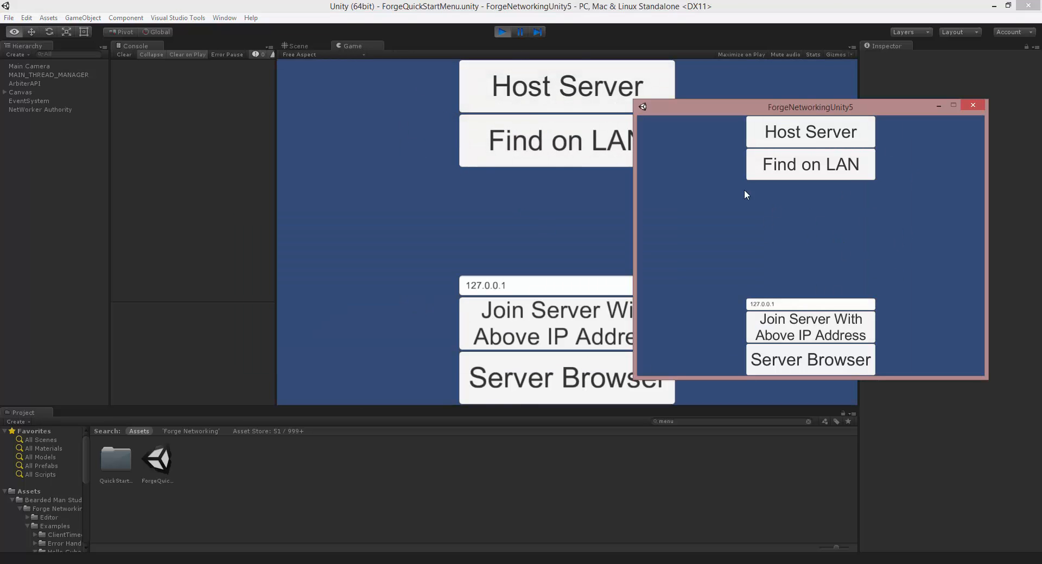
pyautogui.click(810, 132)
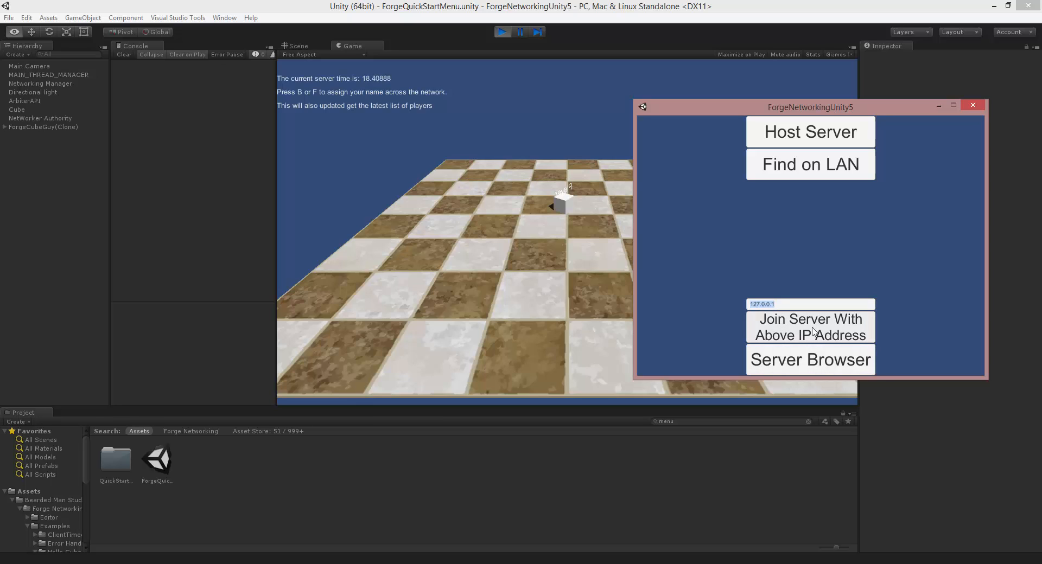
# Step: Join the editor's server at 127.0.0.1 from the standalone client, showing two cube clones
pyautogui.click(809, 328)
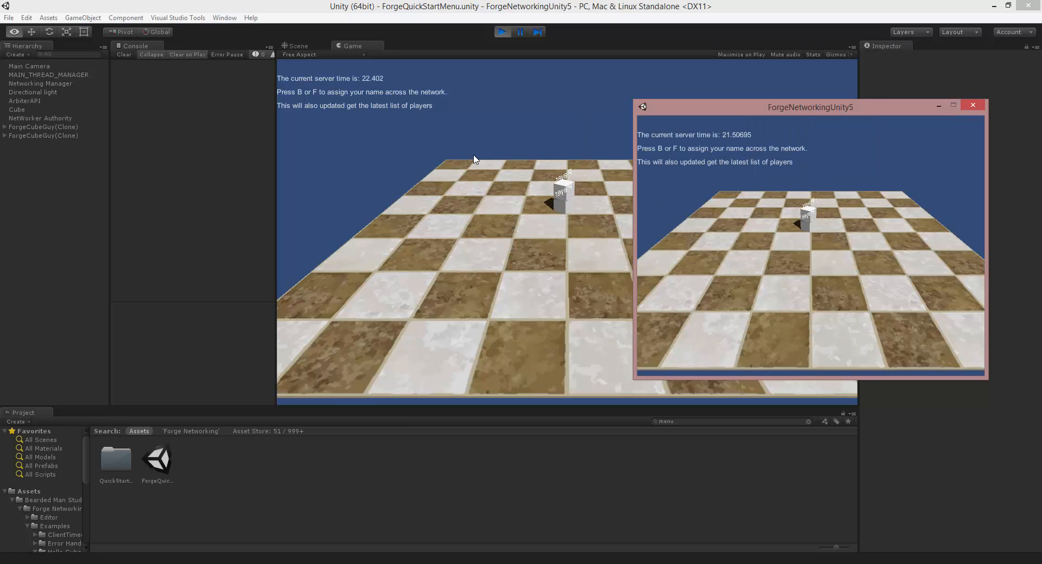
pyautogui.moveTo(725, 144)
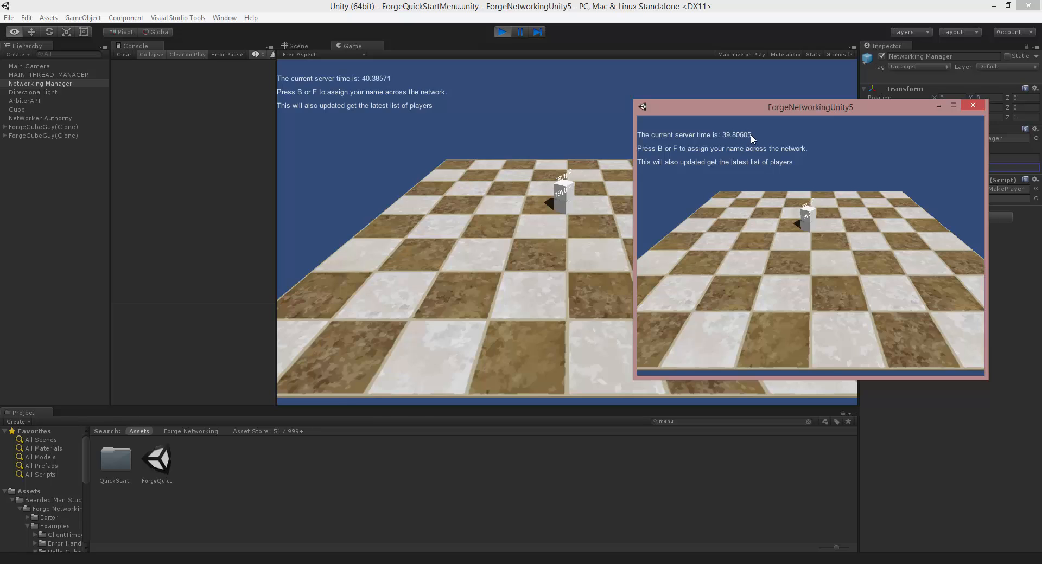
pyautogui.moveTo(484, 178)
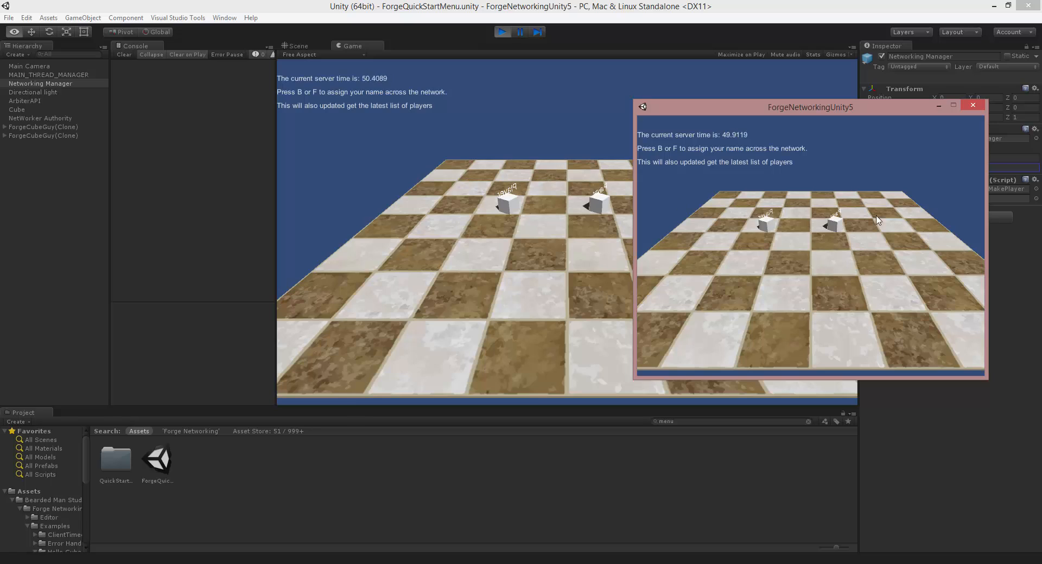
pyautogui.moveTo(796, 212)
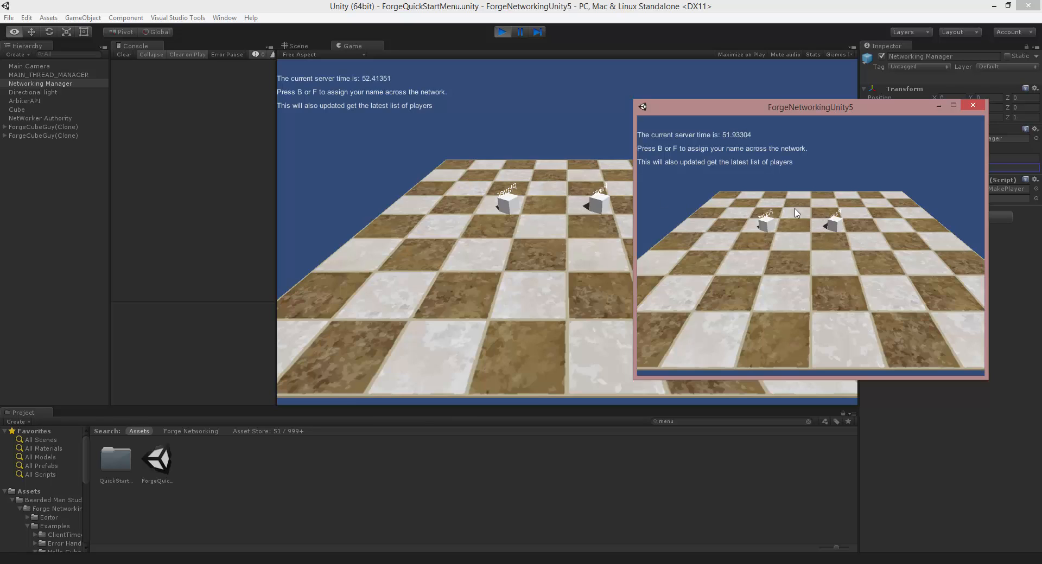